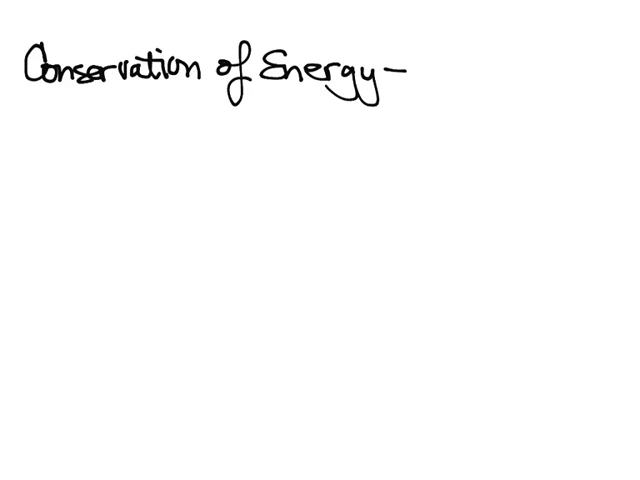
# - Handwrite 'Total energy stays the same' beneath the Conservation of Energy heading
pyautogui.moveTo(90, 108); pyautogui.dragTo(124, 108)
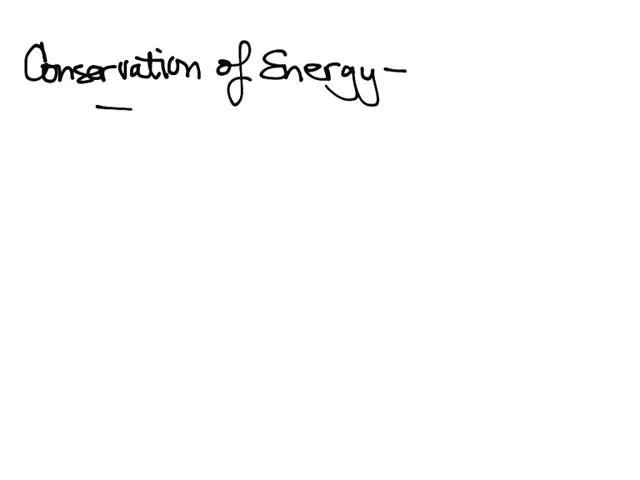
pyautogui.write('Total energy')
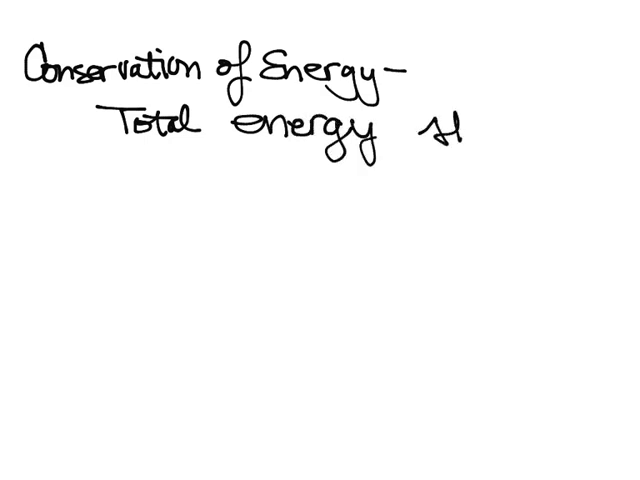
pyautogui.write('stays')
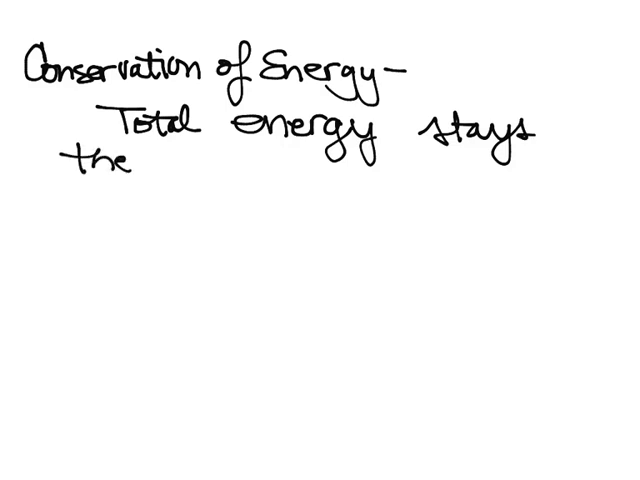
pyautogui.write('same.')
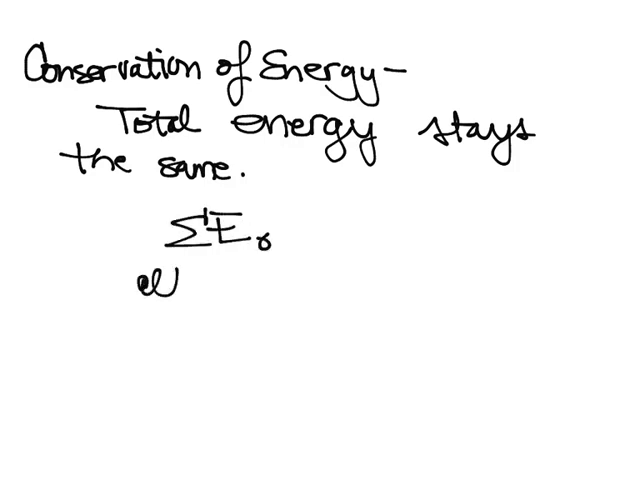
# - Handwrite that the energy at the beginning (ΣE₀) equals the energy at the end (ΣE)
pyautogui.write('of')
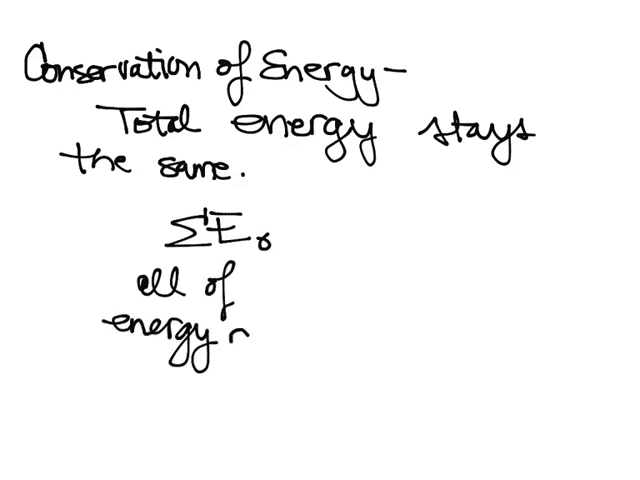
pyautogui.write('at begi')
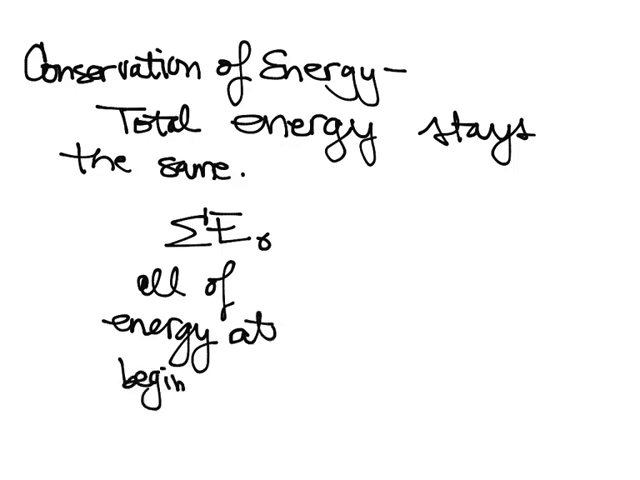
pyautogui.write('ning')
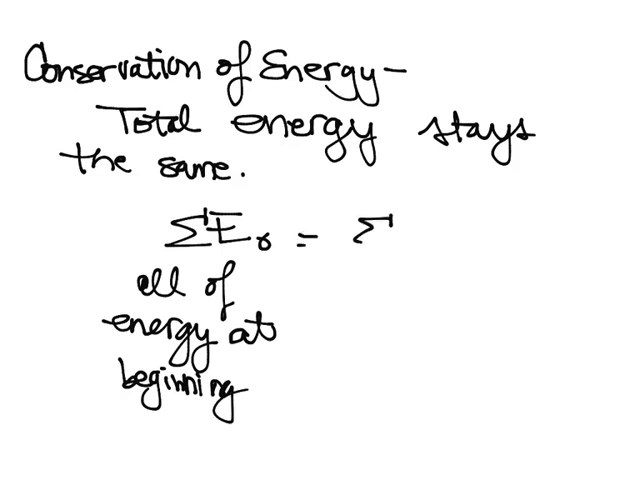
pyautogui.write('E')
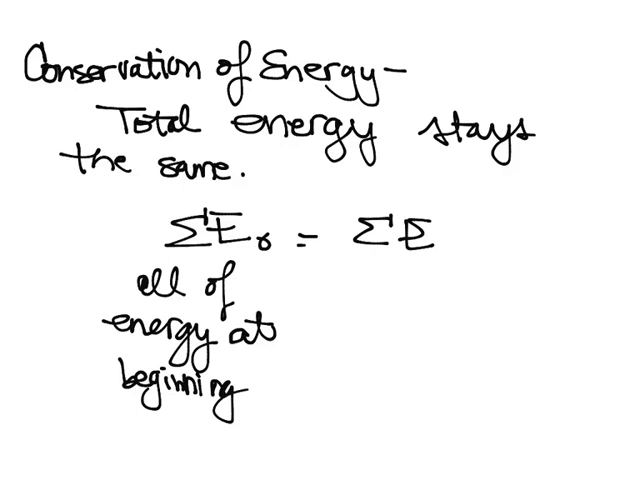
pyautogui.write('eg.')
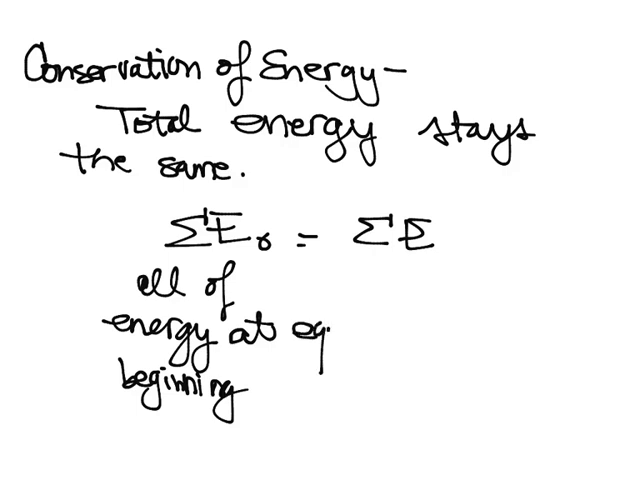
pyautogui.write('uals')
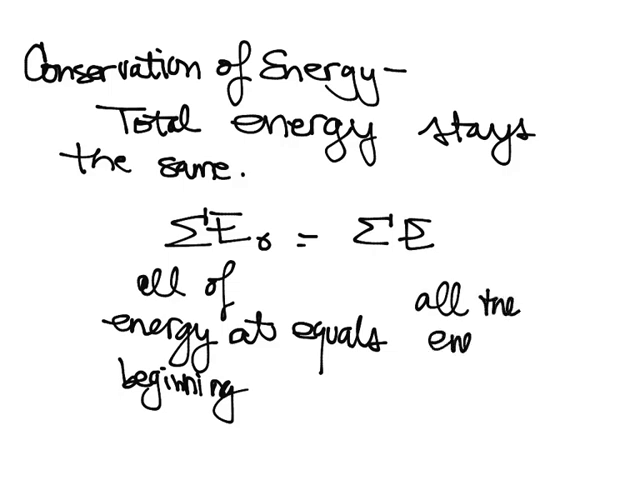
pyautogui.write('energy a')
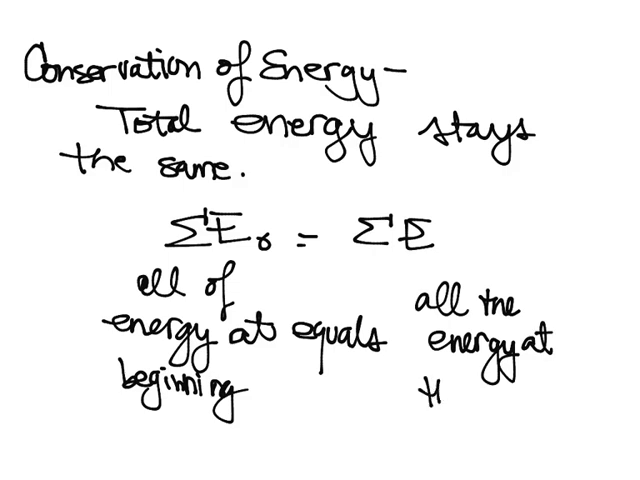
pyautogui.write('the en')
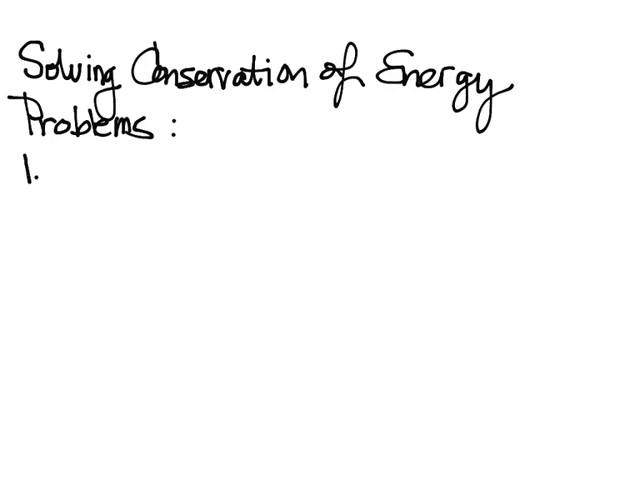
# - Handwrite step 1 'Draw before/after pictures' and begin step 2
pyautogui.write('Dro')
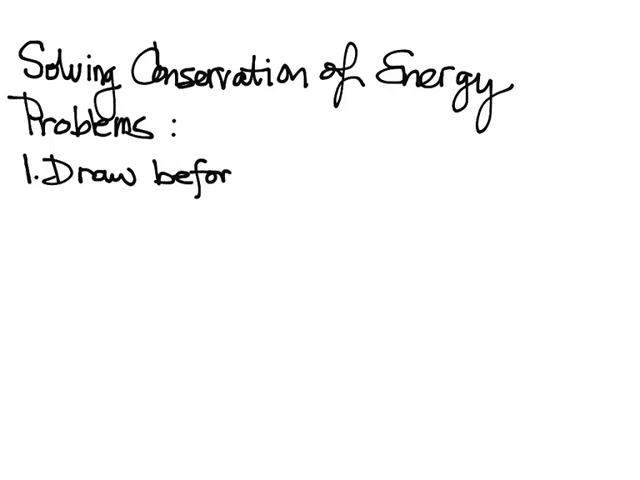
pyautogui.write('e /after picture')
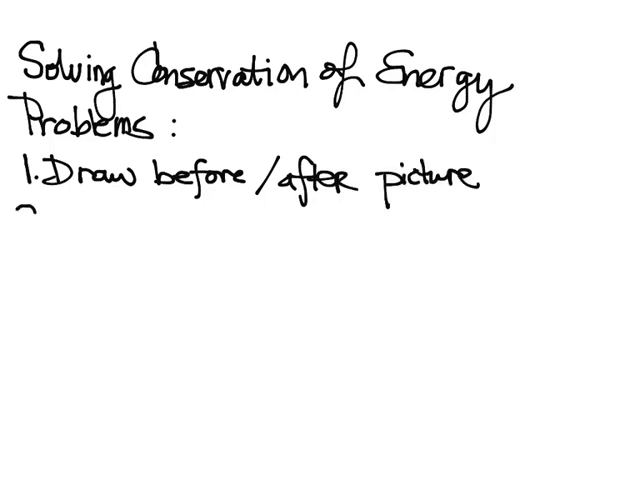
pyautogui.write('2. —')
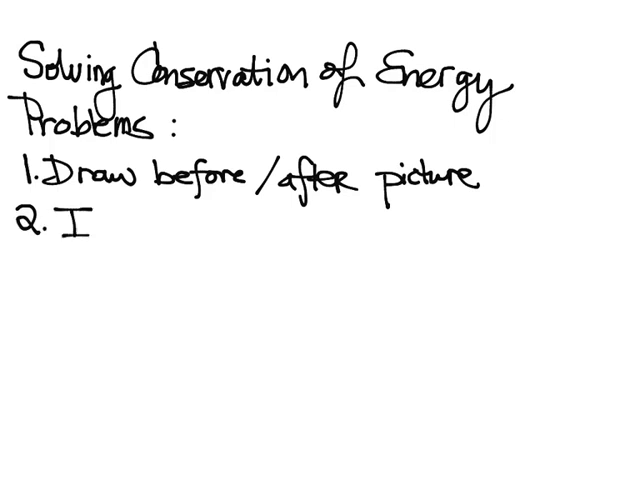
# - Handwrite step 2 'Identify types of energy present before/after' and the number 3
pyautogui.write('dentify the t')
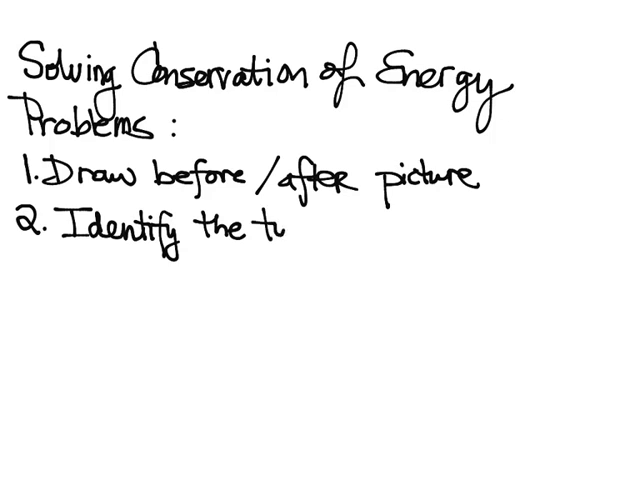
pyautogui.write('pes of')
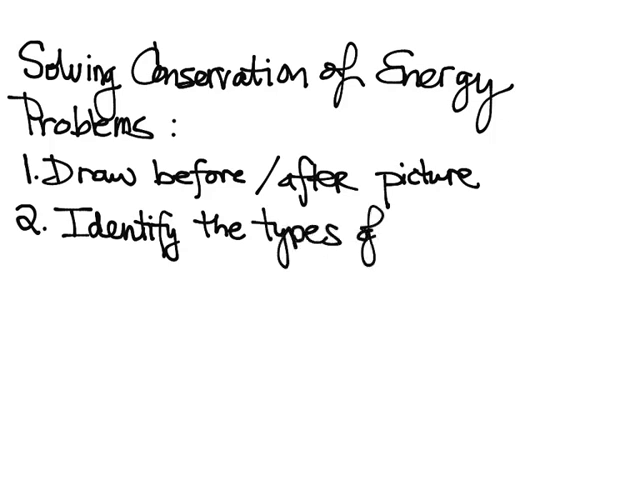
pyautogui.write('enro')
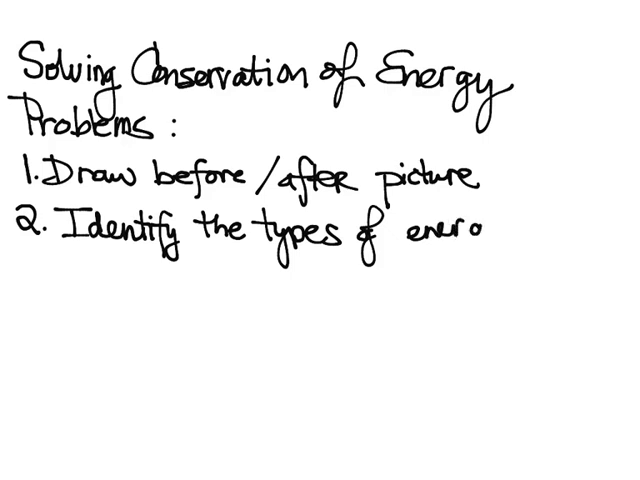
pyautogui.write('gy')
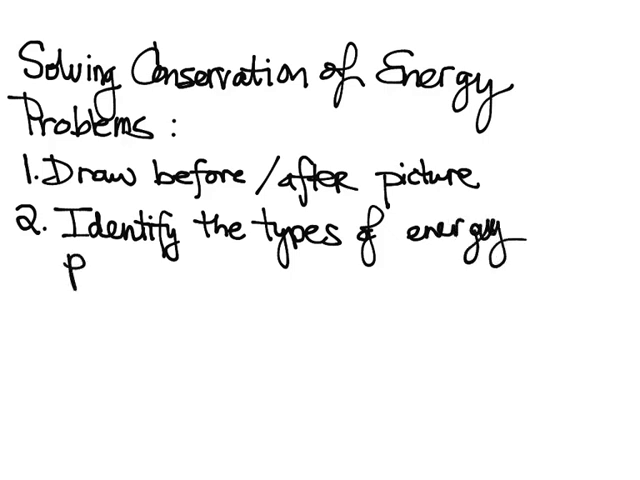
pyautogui.write('present before')
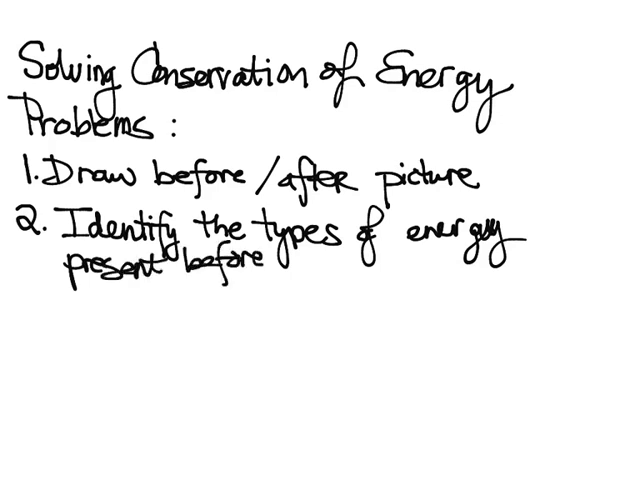
pyautogui.write('/af')
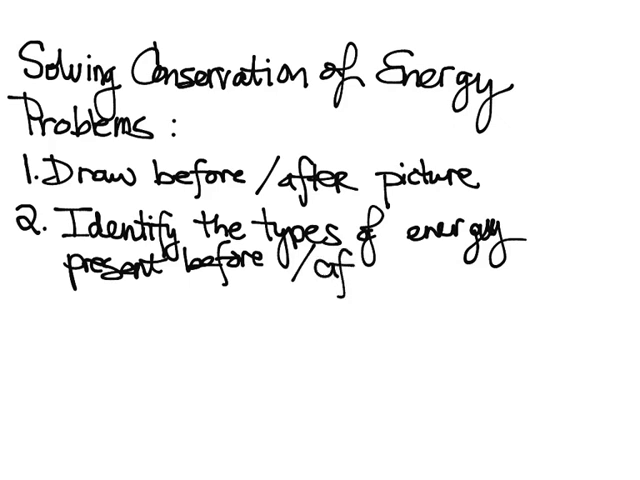
pyautogui.write('ter')
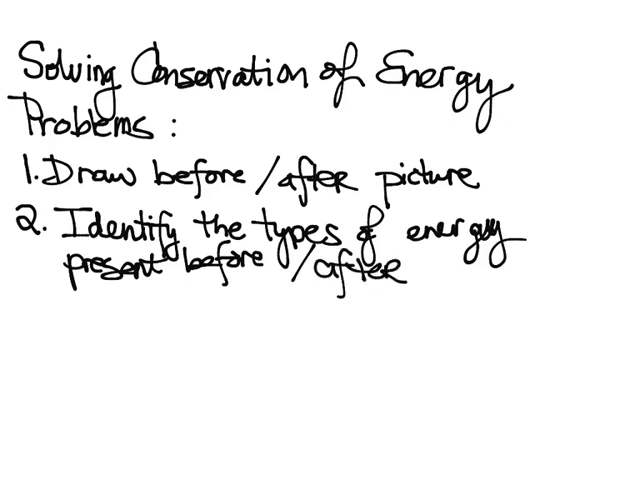
pyautogui.write('3.')
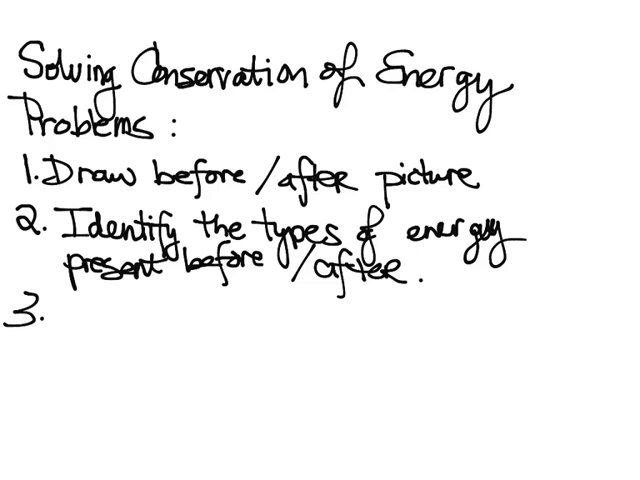
# - Handwrite step 3: use ΣE₀ = ΣE, energy of before equals energy of after
pyautogui.write('Use ΣE₀ = ΣE')
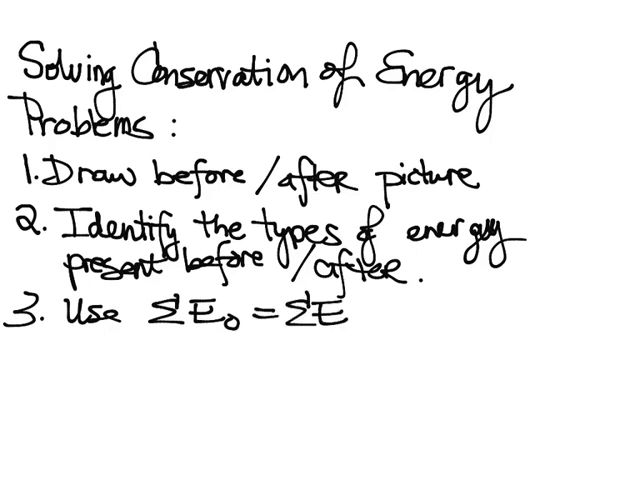
pyautogui.write('to set')
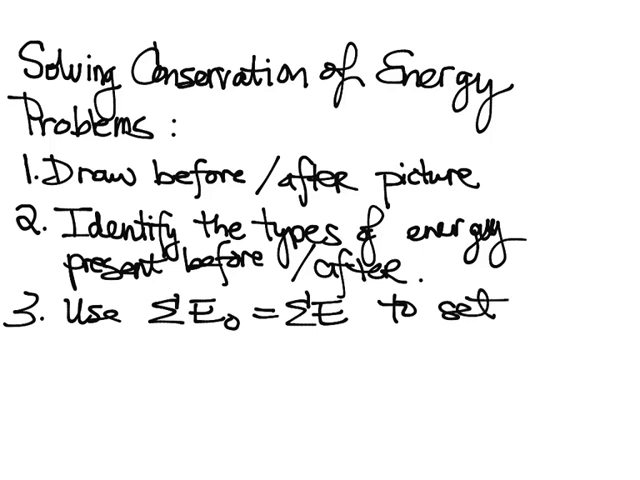
pyautogui.write('energy befo')
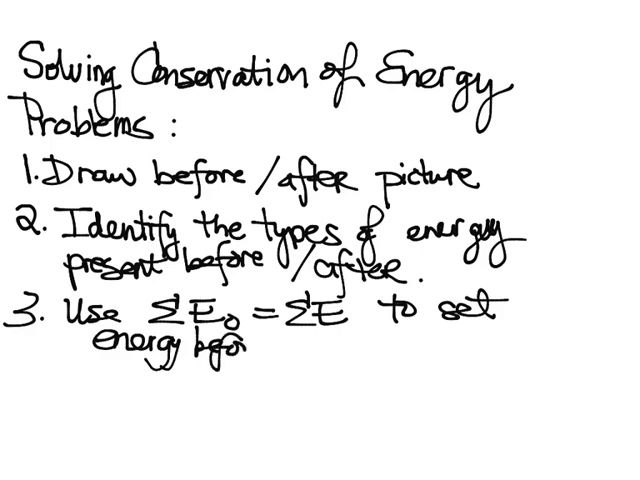
pyautogui.write('= e')
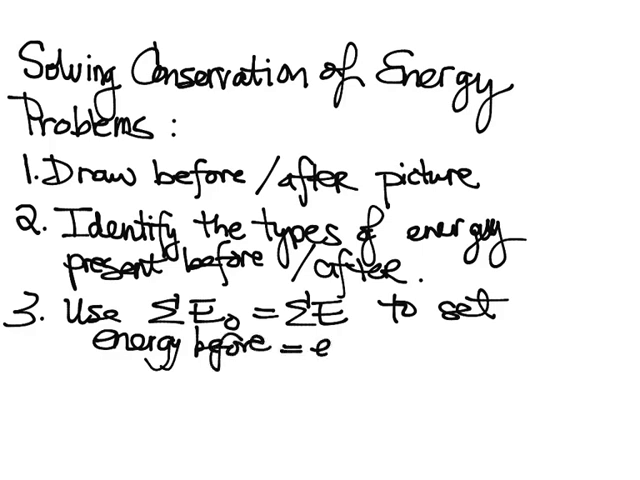
pyautogui.write('energy')
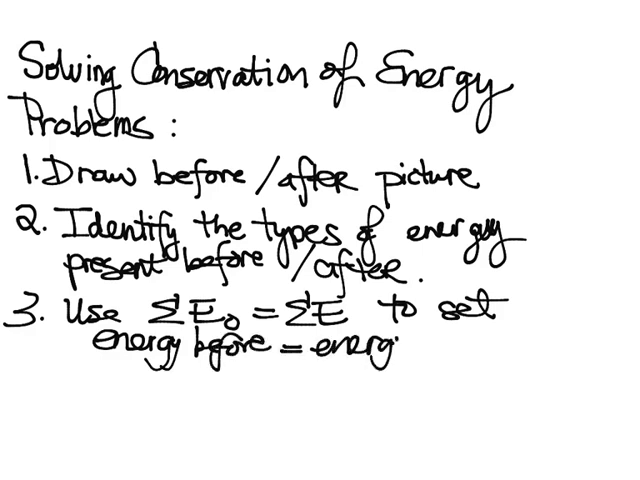
pyautogui.write('of')
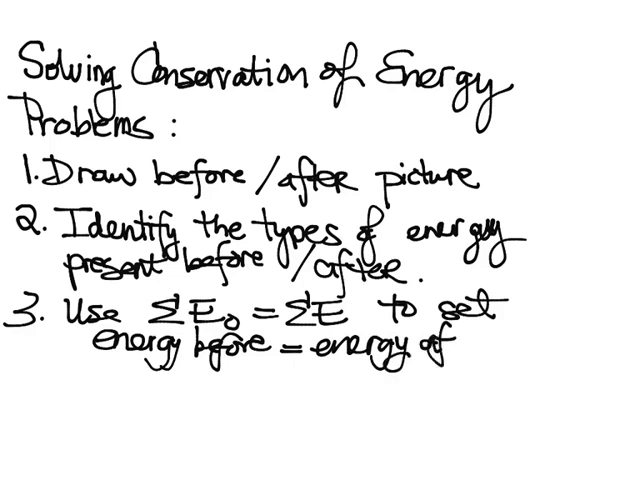
pyautogui.write('after')
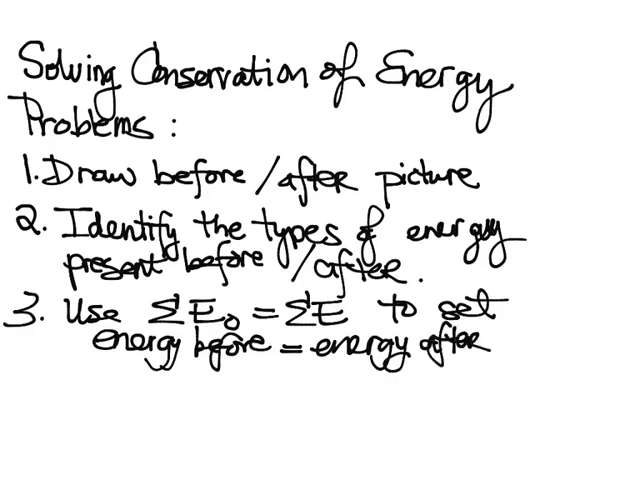
# - Handwrite step 4 'Fill in the equations for types of energy' and step 5 'Plug in #s'
pyautogui.write('4.')
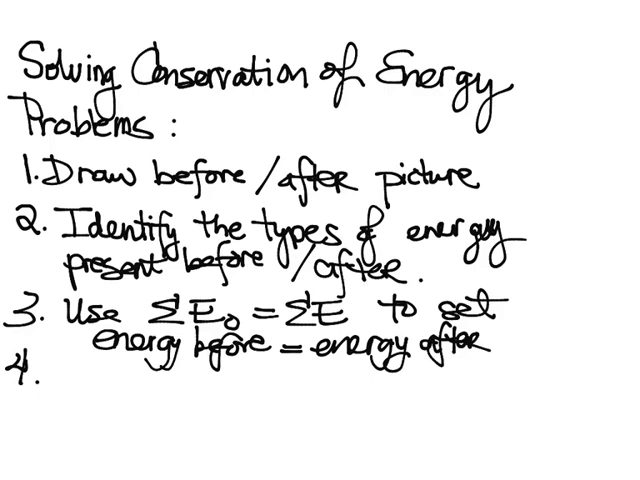
pyautogui.write('Fill in')
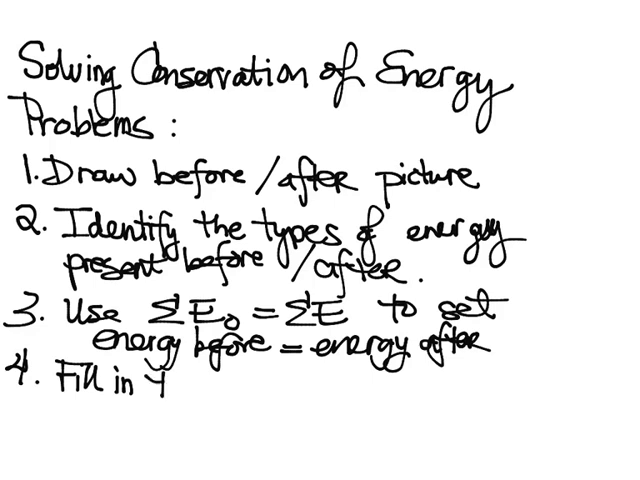
pyautogui.write('the equat')
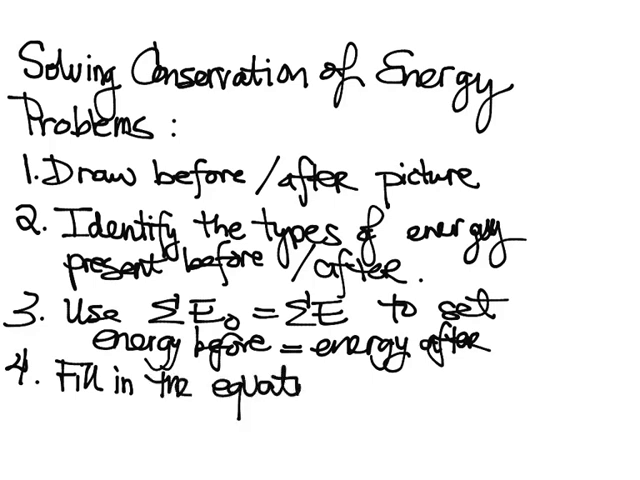
pyautogui.write('ions for types of')
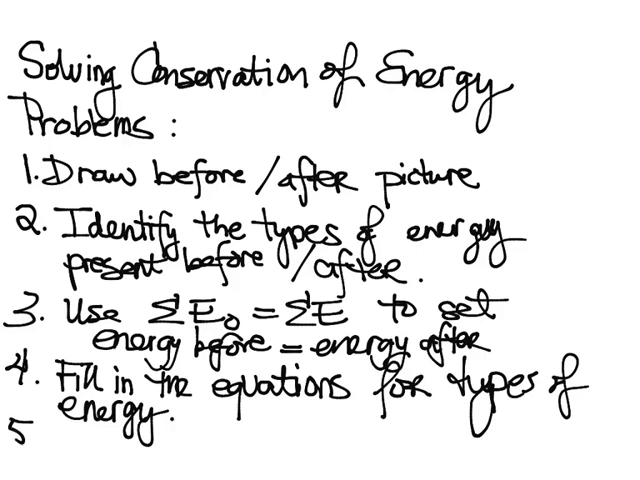
pyautogui.write('.Pw')
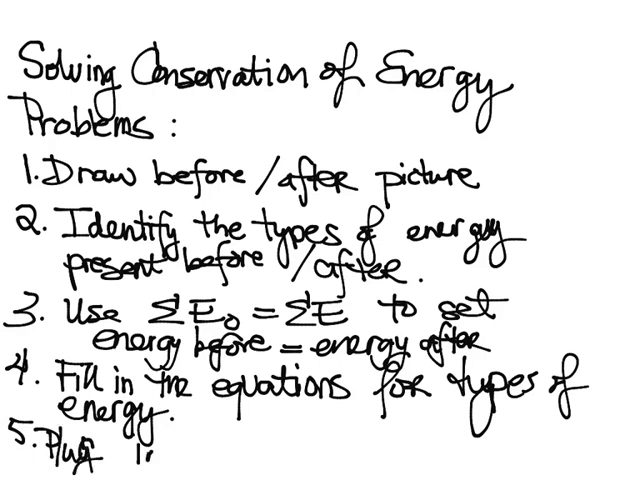
pyautogui.write('in #s')
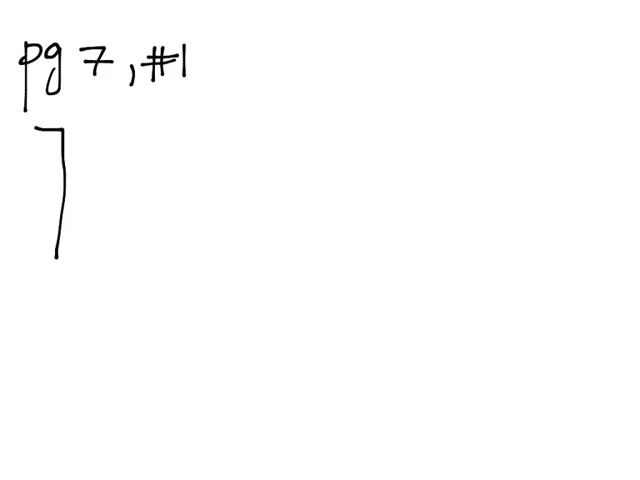
# - Sketch the pg 7 #1 before/after picture: object at rest at h=12m, then moving with v at h=0
pyautogui.moveTo(48, 128); pyautogui.dragTo(68, 118)
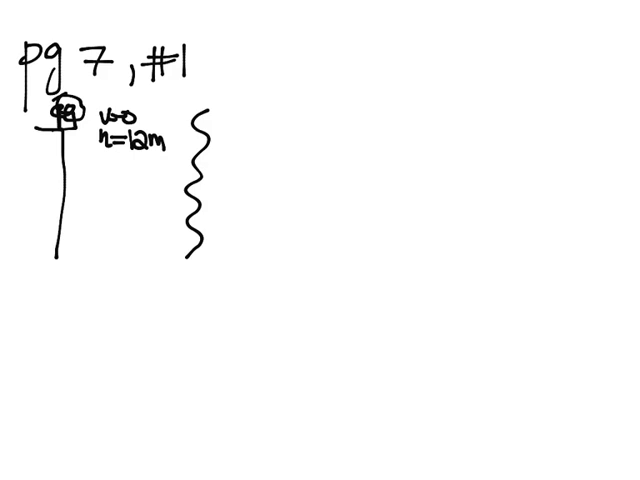
pyautogui.moveTo(200, 264); pyautogui.dragTo(300, 262)
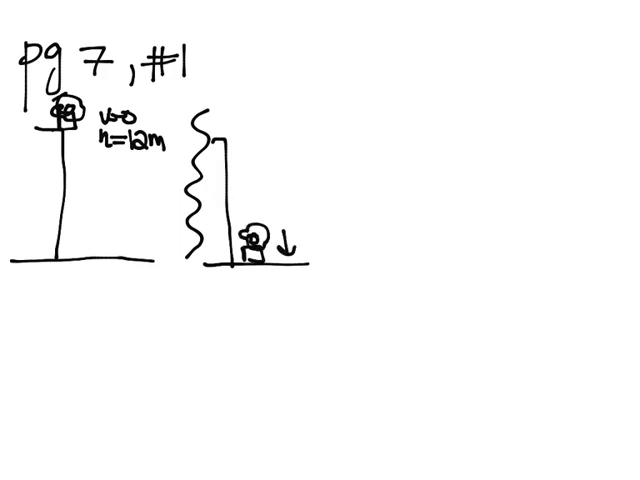
pyautogui.write('r')
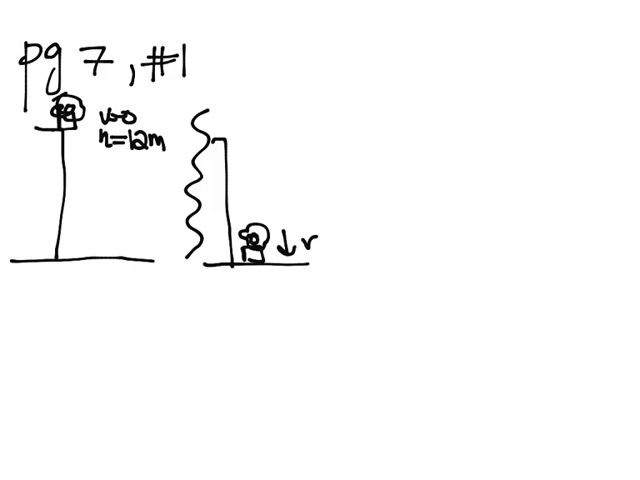
pyautogui.write('h=c')
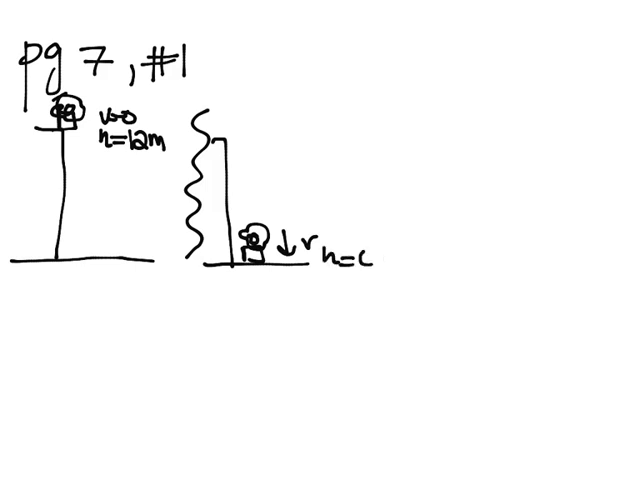
pyautogui.write('0')
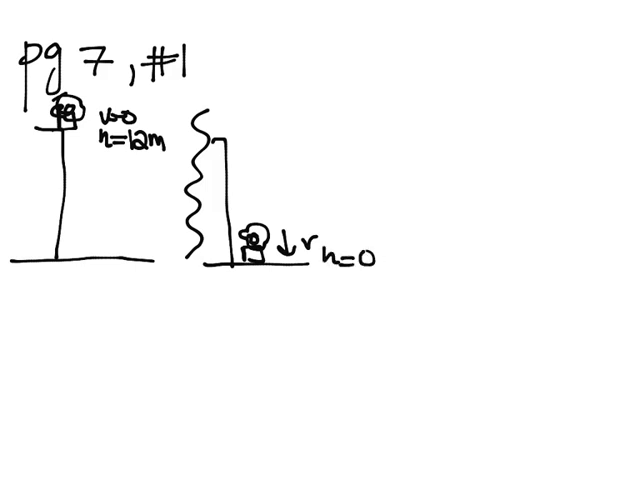
pyautogui.write('v')
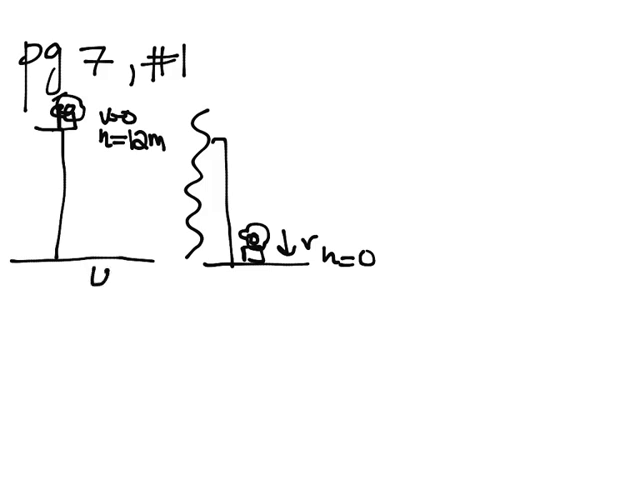
# - Handwrite the energy relation ΣE₀ = ΣE as Ug₀ = K for the falling object
pyautogui.write('g')
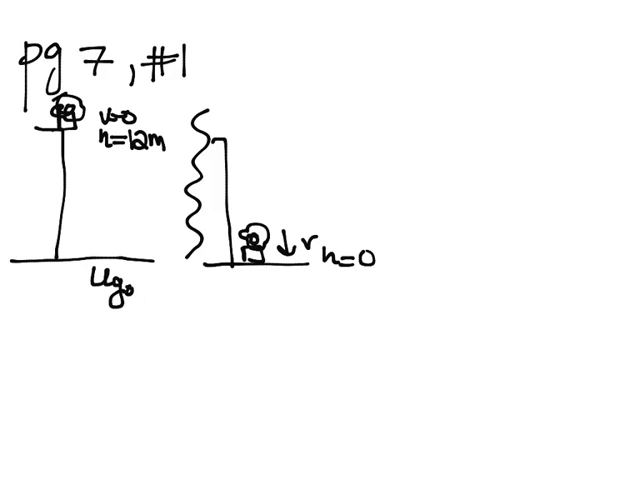
pyautogui.write('r')
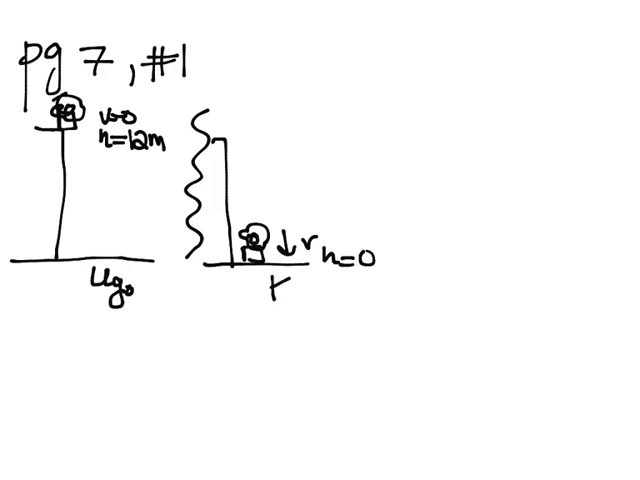
pyautogui.write('M')
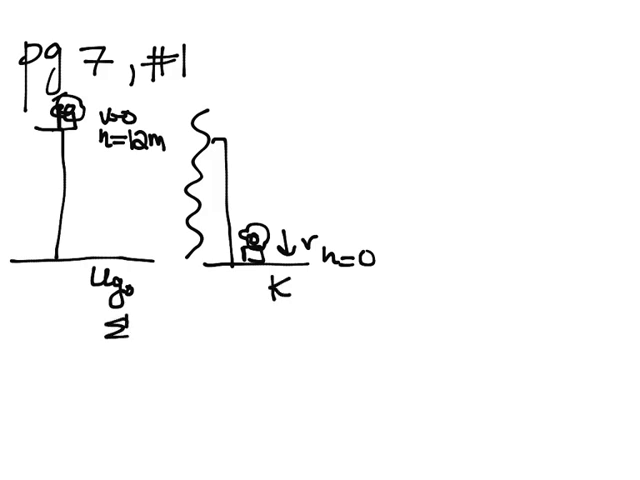
pyautogui.write('E₀ = ΣE')
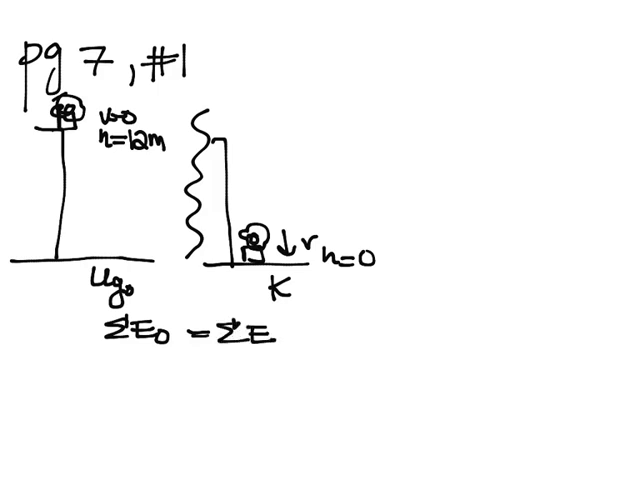
pyautogui.write('Ug₀ =')
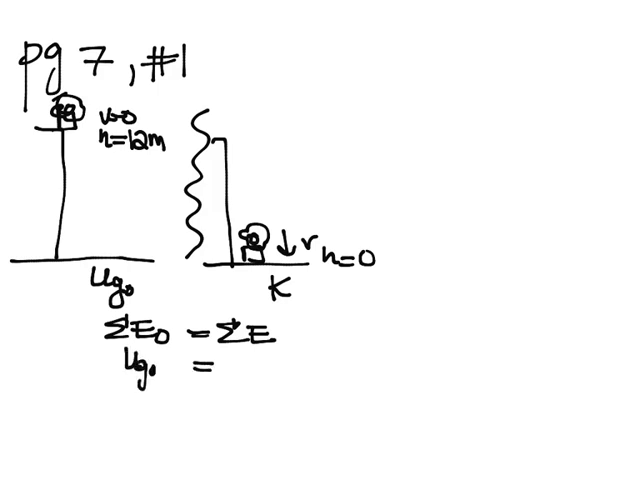
pyautogui.write('1')
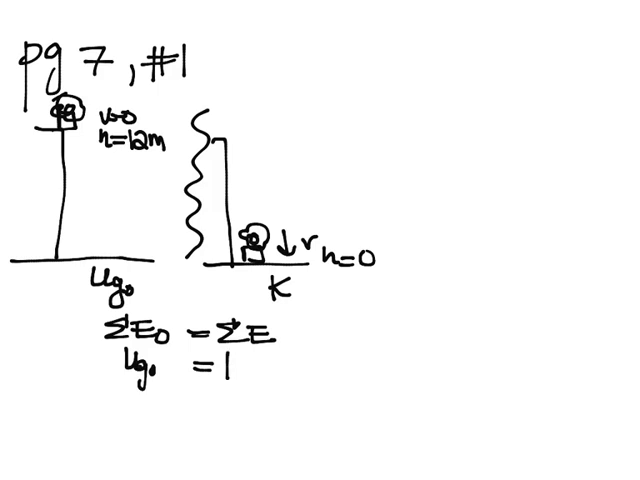
pyautogui.write('K')
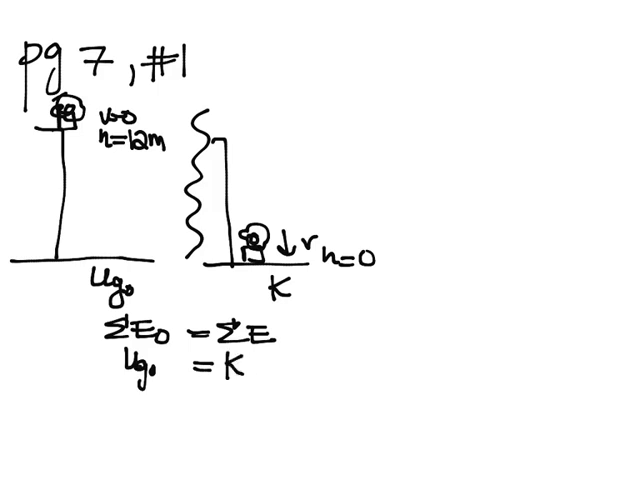
# - Handwrite mgh₀ = K for part a, ready to plug in the numbers
pyautogui.write('m')
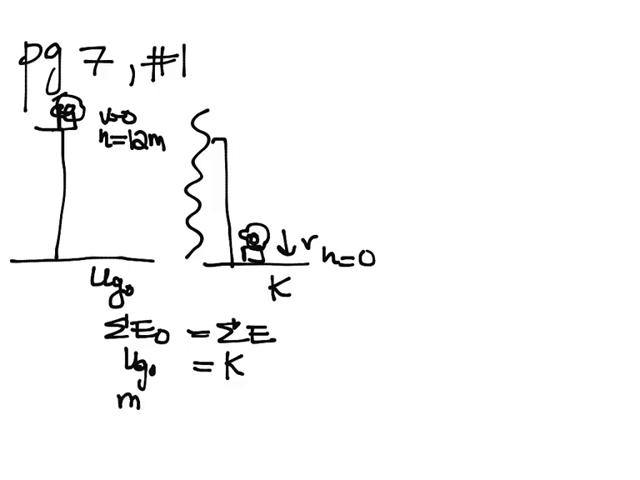
pyautogui.write('gh')
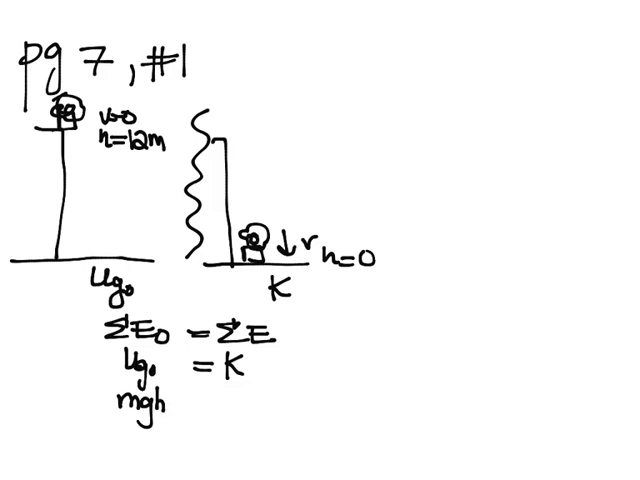
pyautogui.write('o')
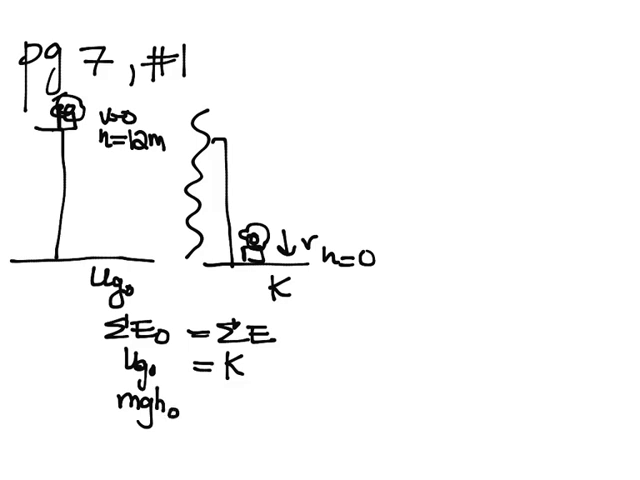
pyautogui.write('=')
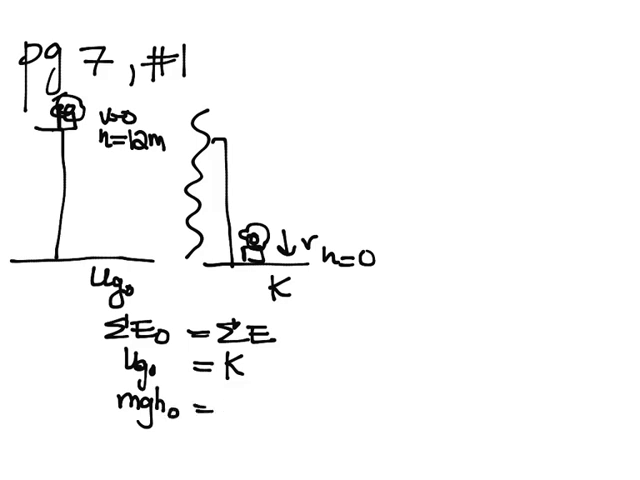
pyautogui.write('K')
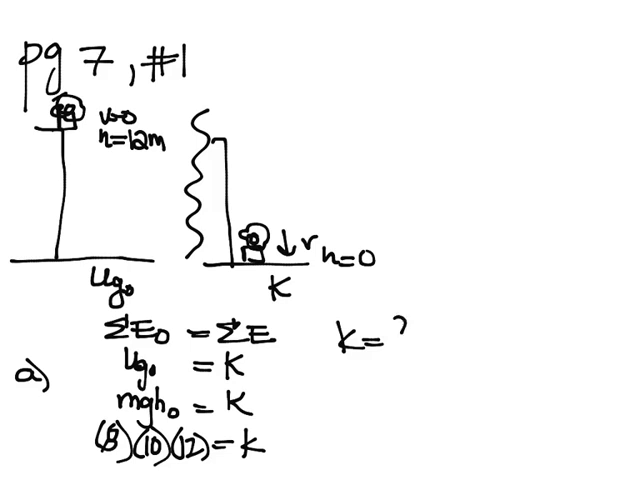
# - Handwrite K = 960 J, then b) K = ½mv² with 960 = ½(8)v², dividing by 4
pyautogui.write('960J')
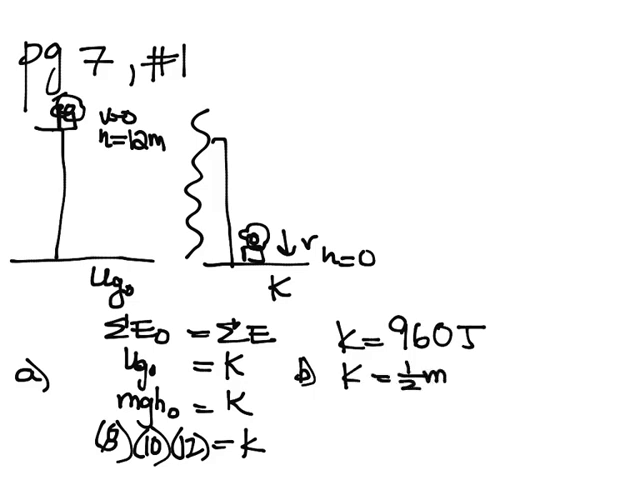
pyautogui.write('v²')
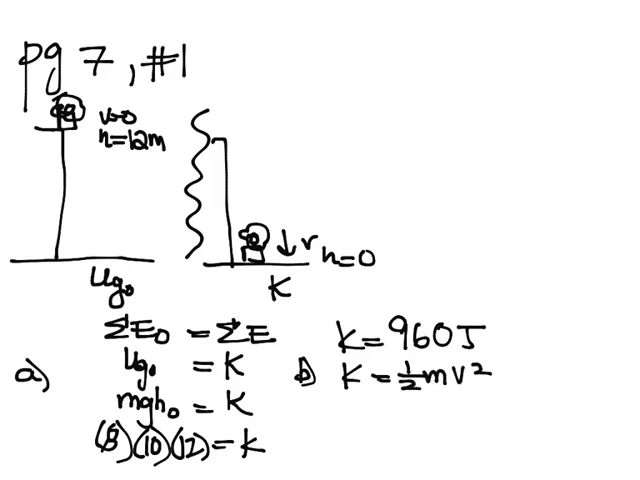
pyautogui.write('960 = ½(8')
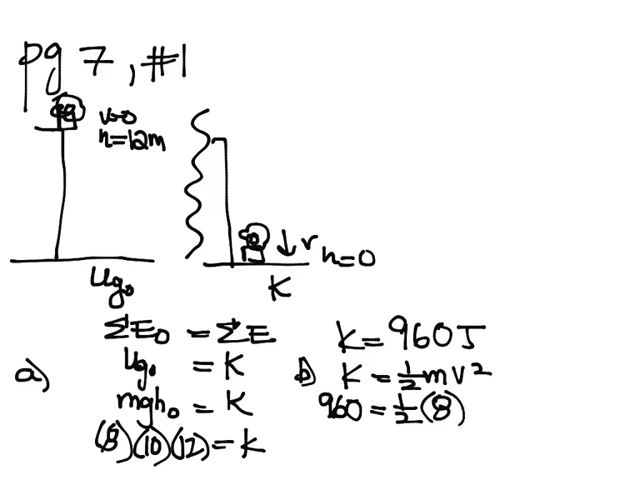
pyautogui.write('v²')
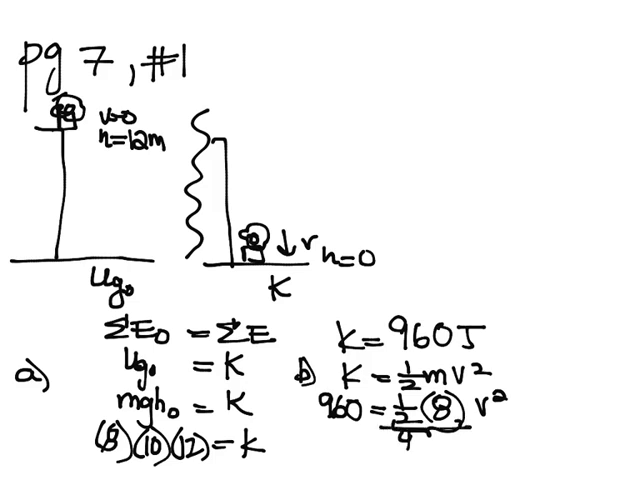
pyautogui.write('4')
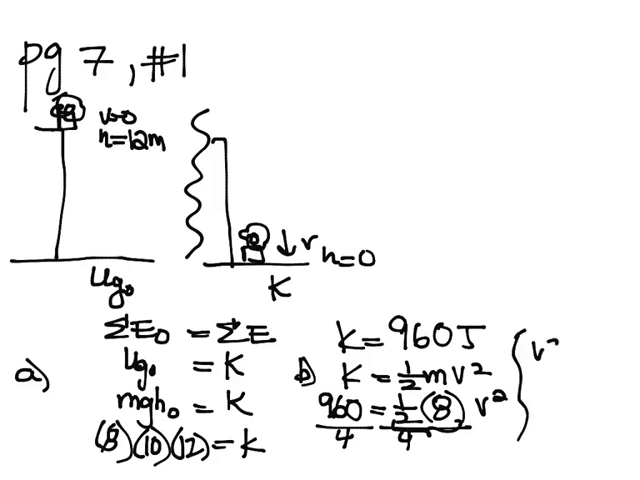
# - Handwrite v² = 240 and the answer v = 15.5 m/s
pyautogui.write('=')
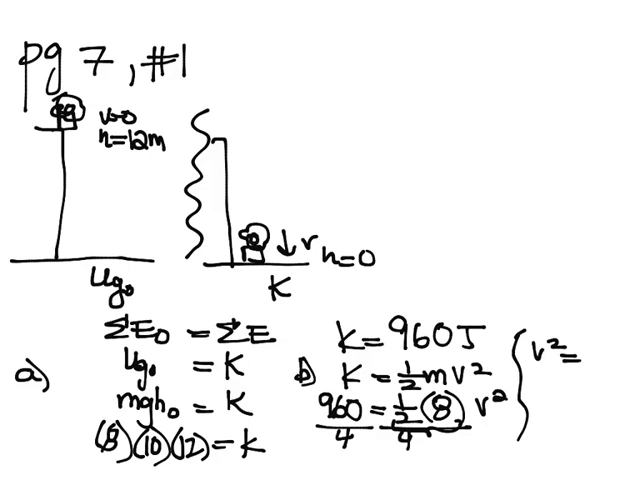
pyautogui.write('2')
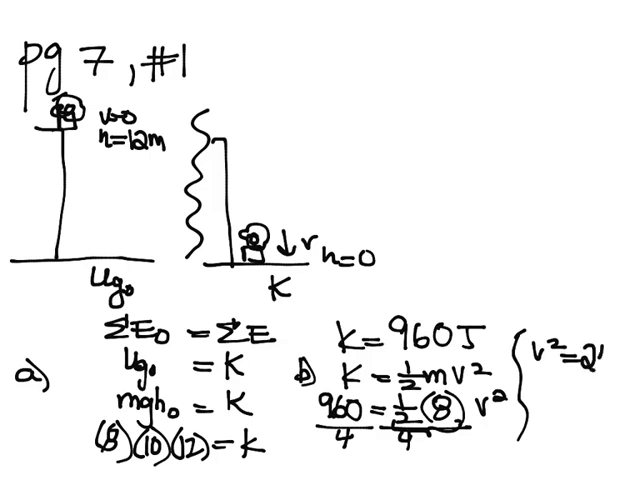
pyautogui.write('240')
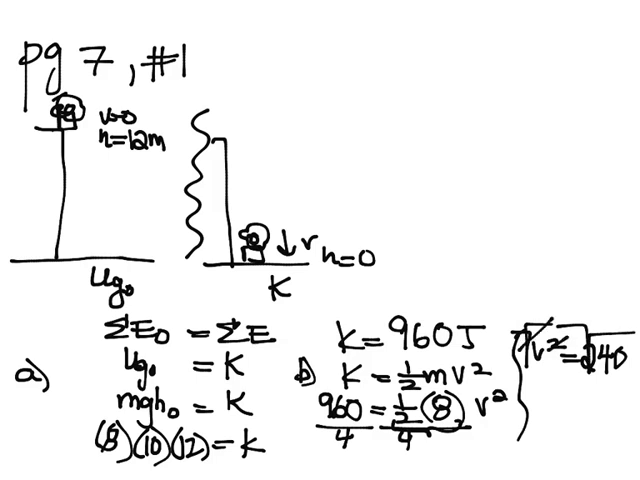
pyautogui.write('v.')
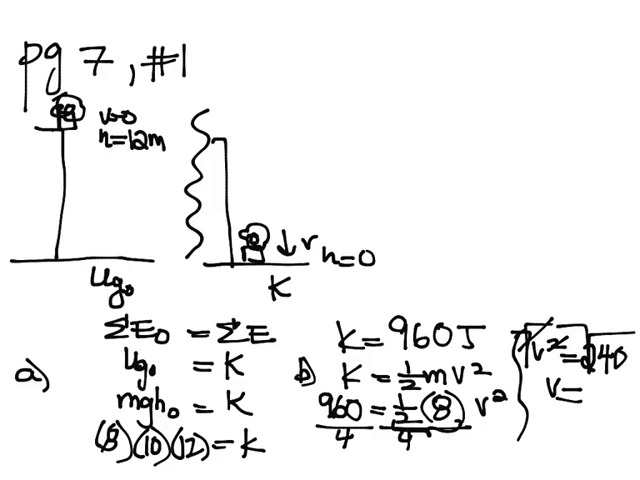
pyautogui.write('15.5')
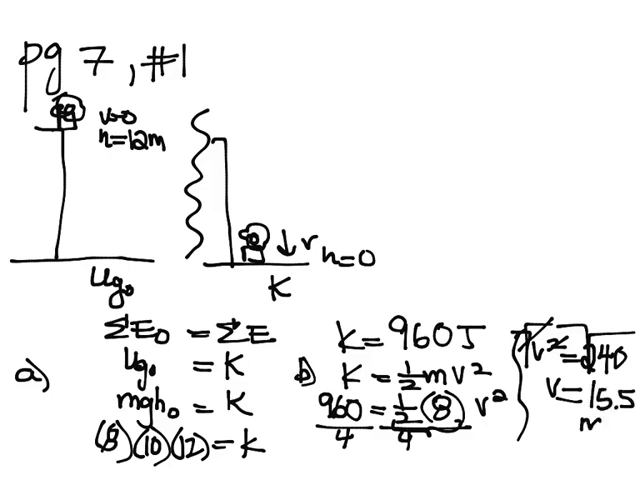
pyautogui.write('/s')
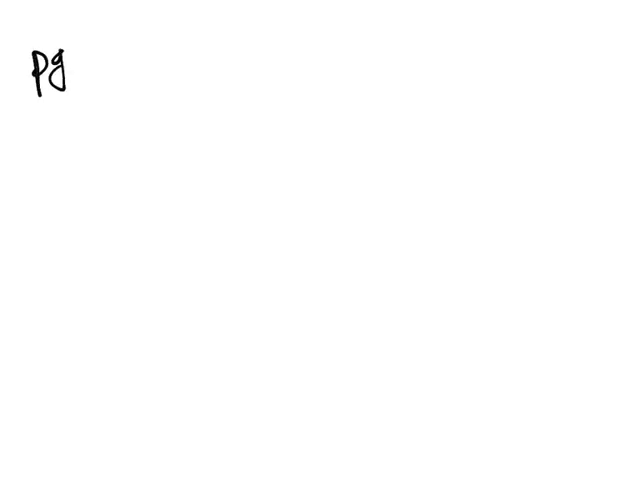
# - Write pg 8 #4 and sketch the bow with nocked arrow (v=0), a break, and the arrow in flight labelled v
pyautogui.write('8 1')
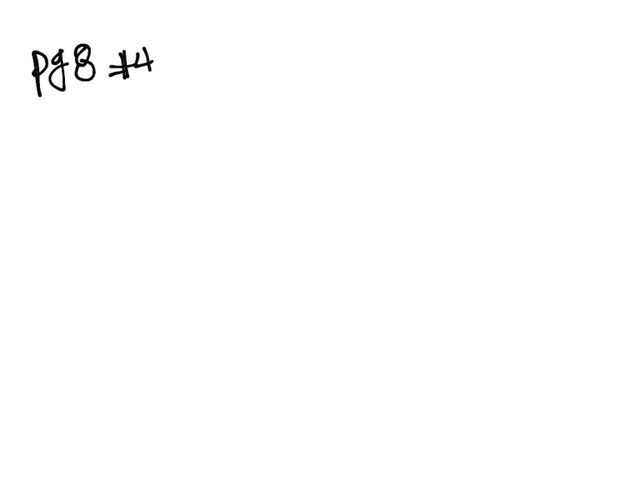
pyautogui.moveTo(70, 172); pyautogui.dragTo(112, 144)
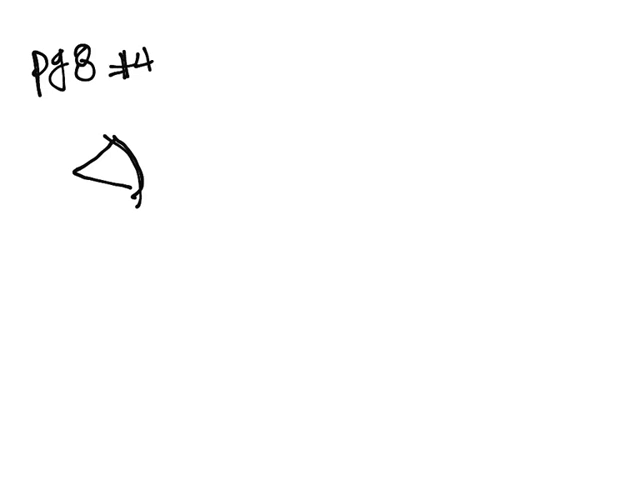
pyautogui.moveTo(120, 180); pyautogui.dragTo(184, 176)
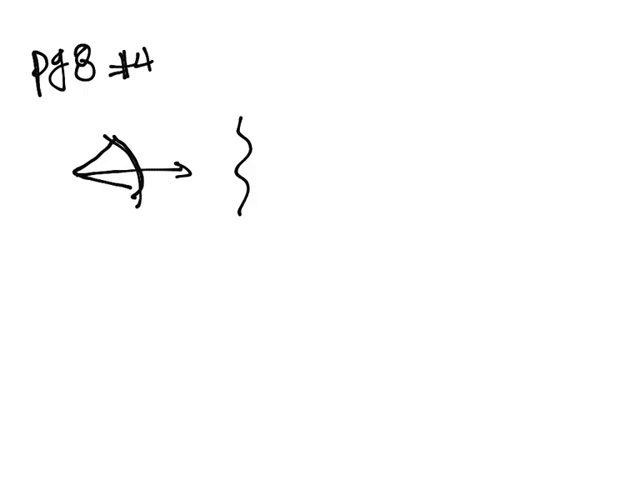
pyautogui.moveTo(306, 148); pyautogui.dragTo(312, 204)
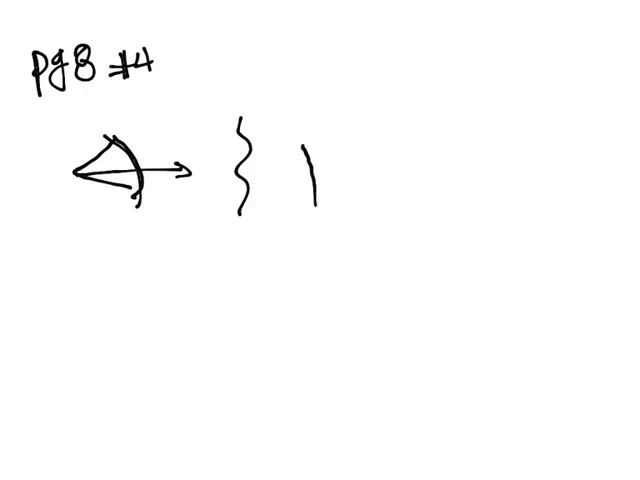
pyautogui.moveTo(310, 140); pyautogui.dragTo(376, 180)
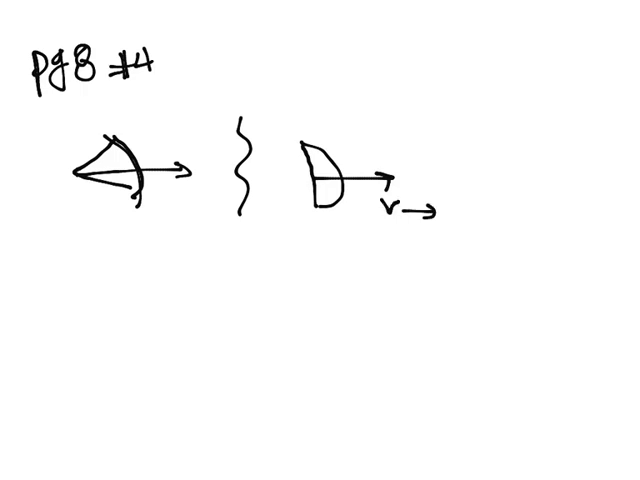
pyautogui.write('v-')
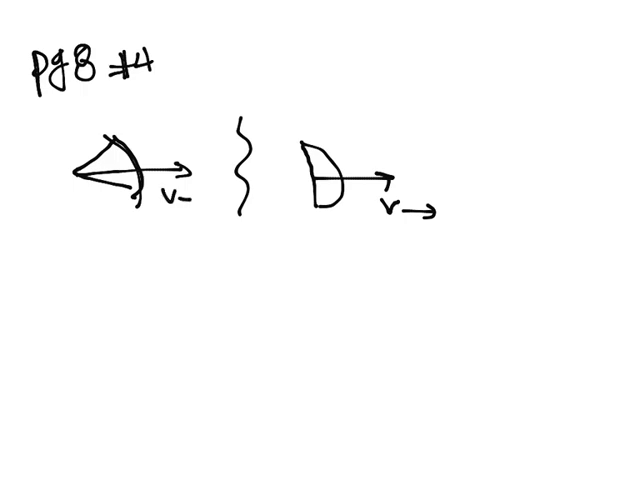
pyautogui.write('=0')
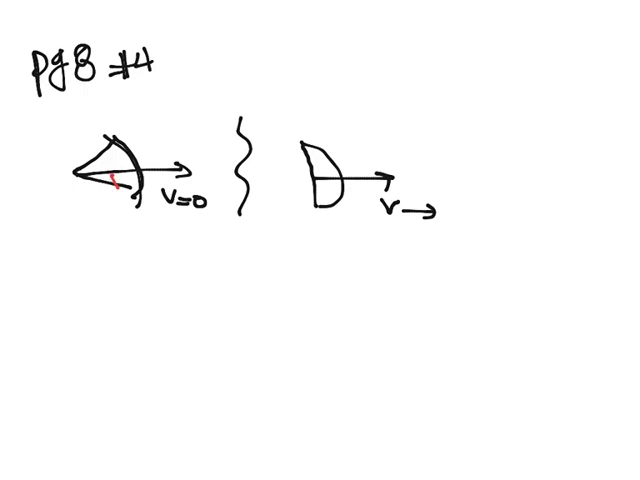
# - Label the bowstring 'stretched' with a red arrow and begin writing Us₀ = K below the sketch
pyautogui.moveTo(82, 222); pyautogui.dragTo(116, 180)
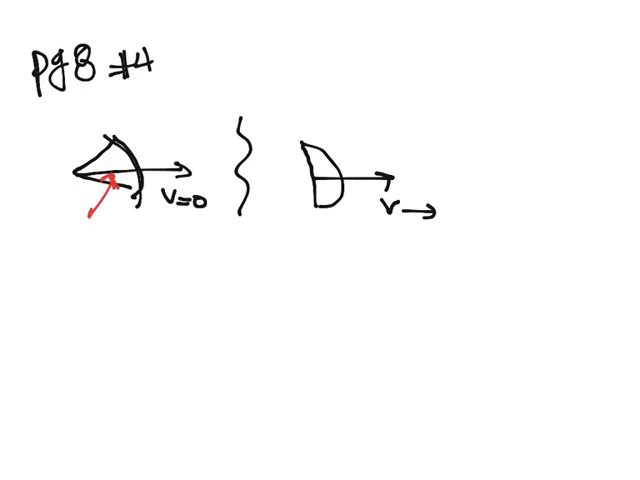
pyautogui.write('sin')
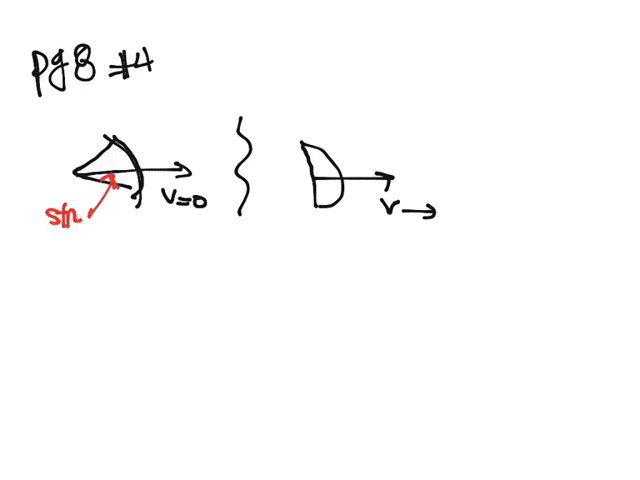
pyautogui.write('stretch')
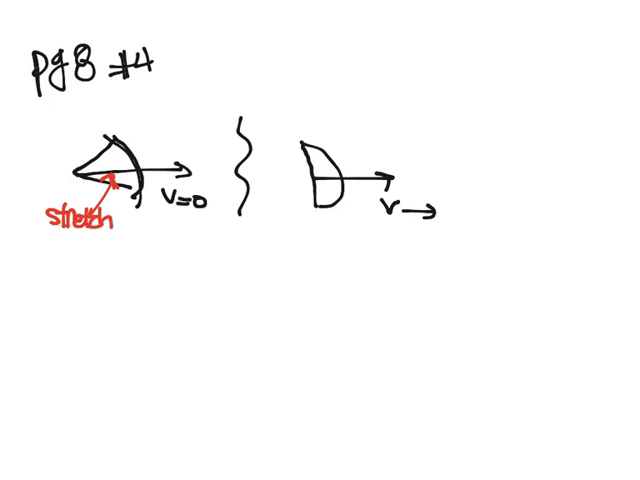
pyautogui.write('ed')
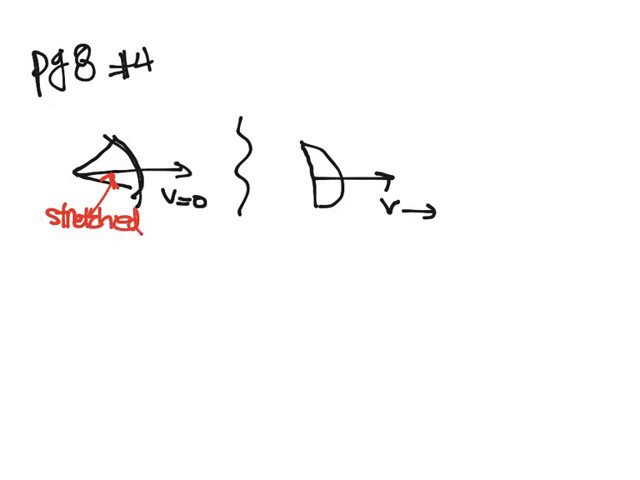
pyautogui.write('ωs')
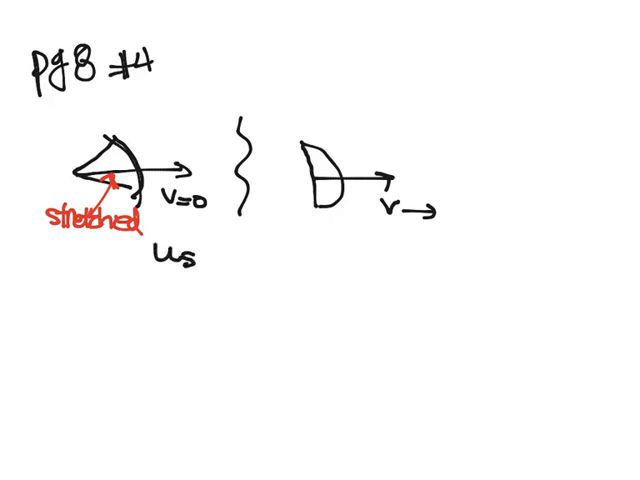
pyautogui.write('∞ = K')
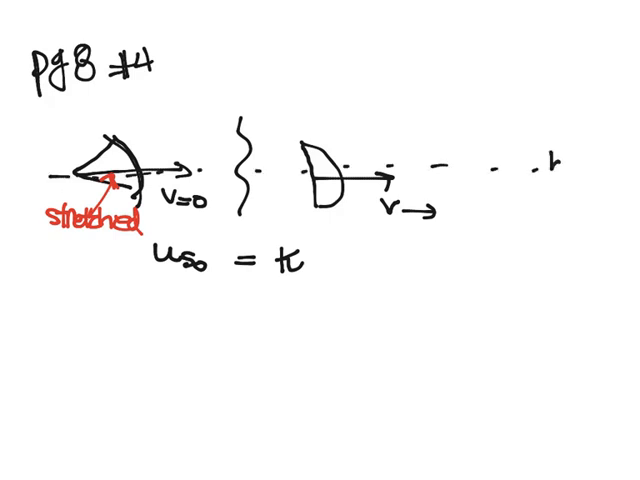
# - Mark h=0 on the arrow's path, write ΣE₀ = ΣE above the relation, and start 'Us ='
pyautogui.write('h=0')
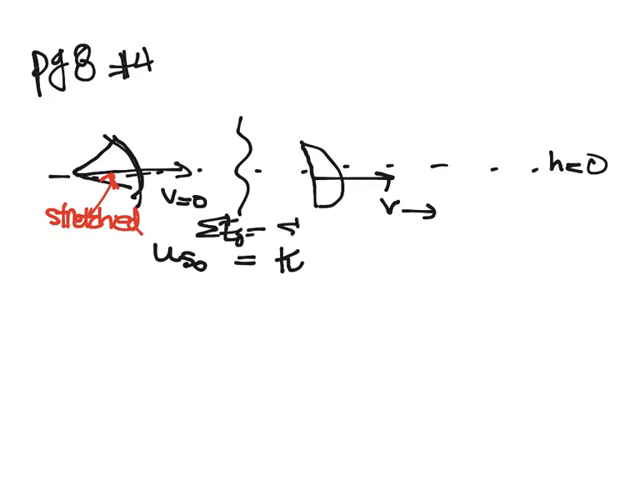
pyautogui.write('ΣE')
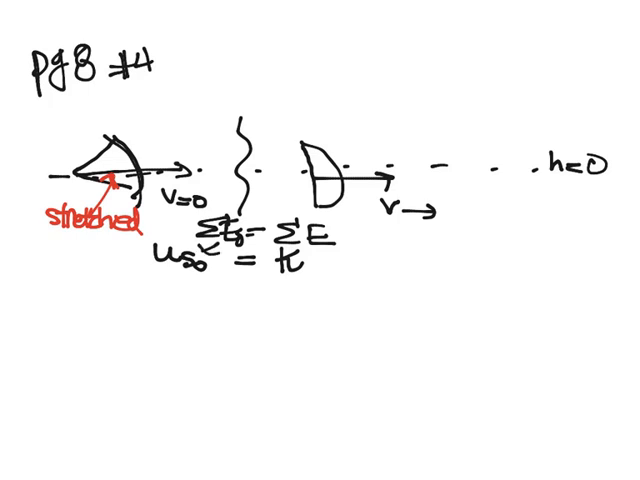
pyautogui.write('2')
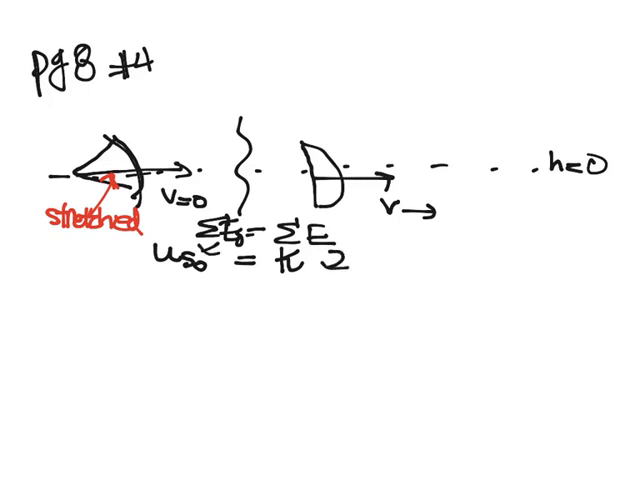
pyautogui.write('u.')
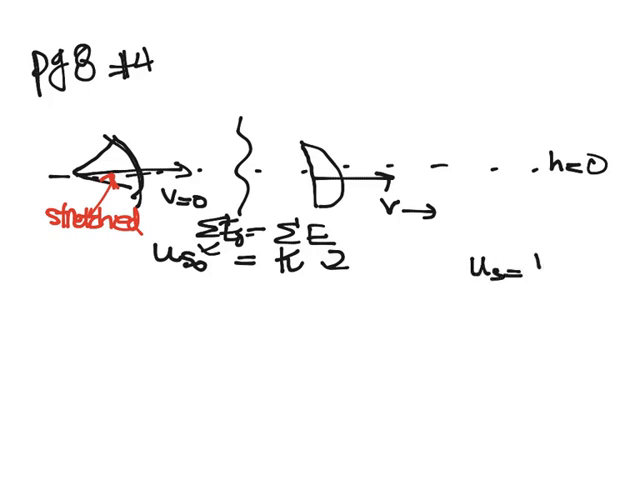
# - Handwrite Us = ½kΔx² and K = ½mv² for the spring and kinetic energy formulas
pyautogui.write('1/2k')
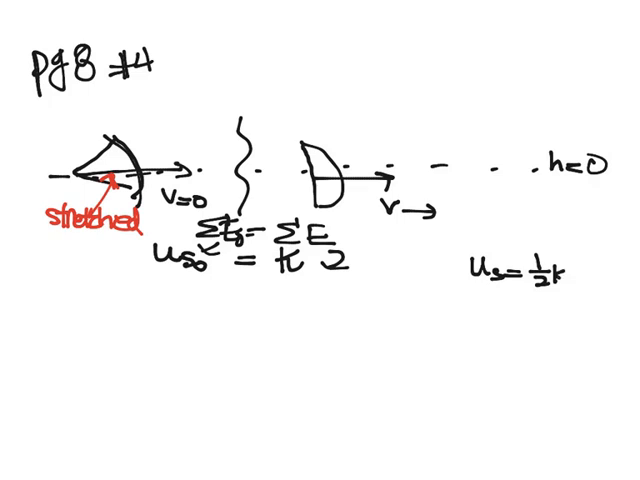
pyautogui.write('Δx²')
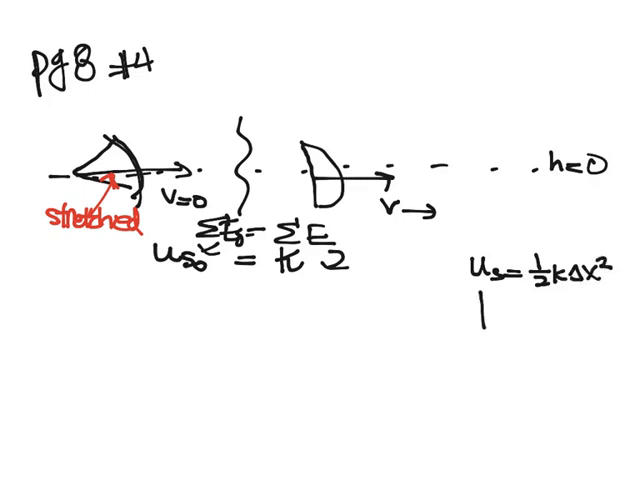
pyautogui.write('K=1')
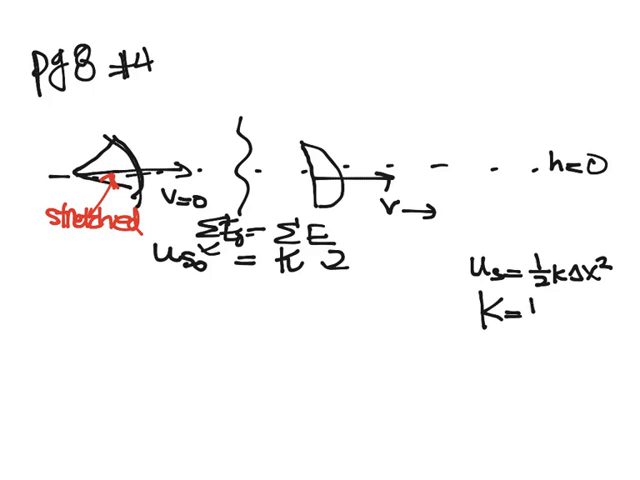
pyautogui.write('½mv²')
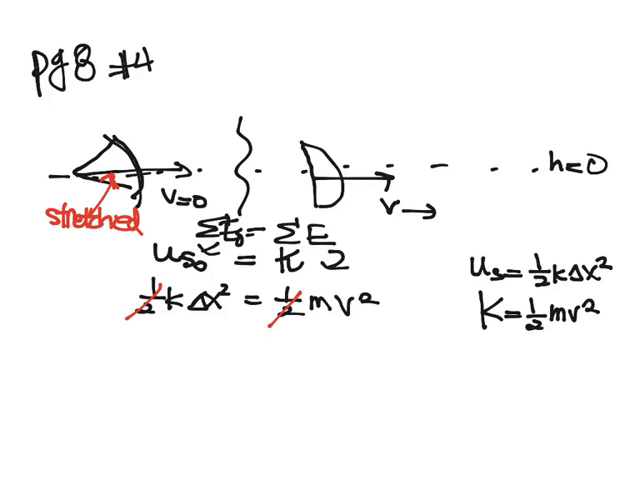
# - Write '/m' under both sides, cancel m, and write v² = kΔx²/m
pyautogui.write('m')
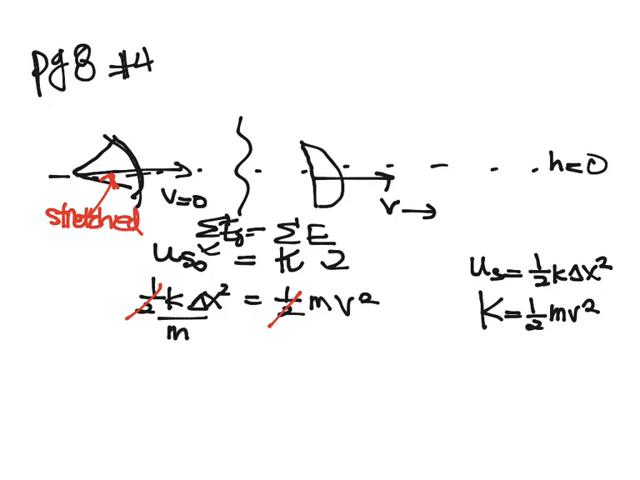
pyautogui.write('m')
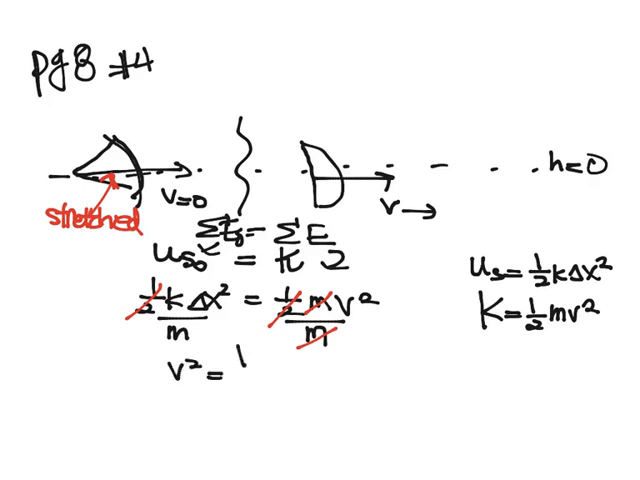
pyautogui.write('kΔ')
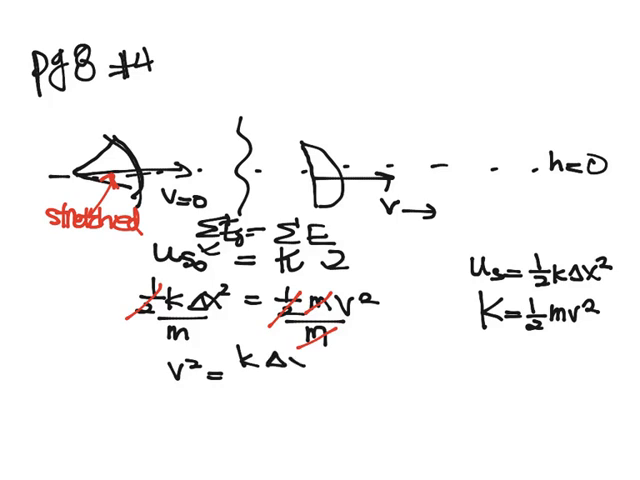
pyautogui.write('x²')
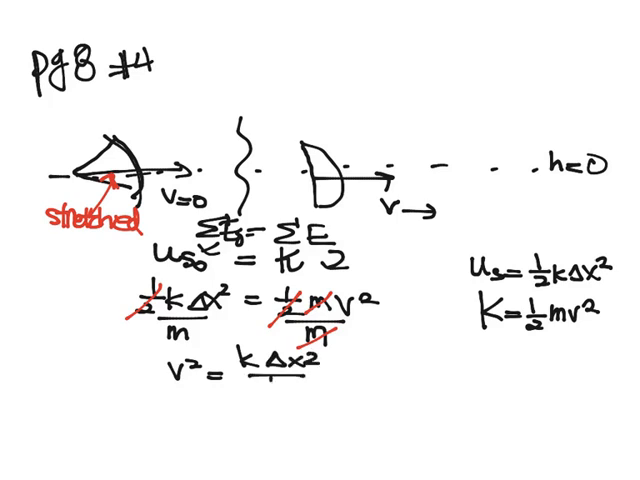
pyautogui.write('m')
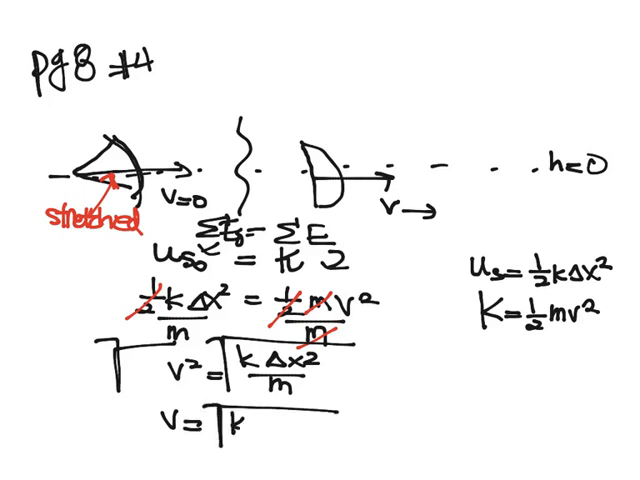
# - Finish v = √(kΔx²/m) = √, circle k and label it 'spring cnst'
pyautogui.write('Δx²/m =')
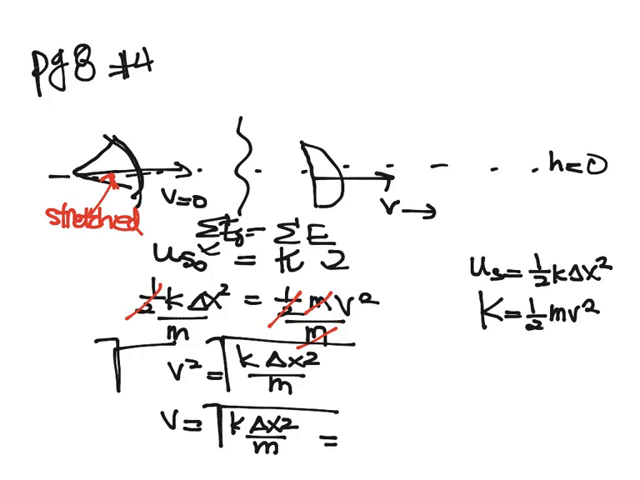
pyautogui.moveTo(350, 410); pyautogui.dragTo(356, 440)
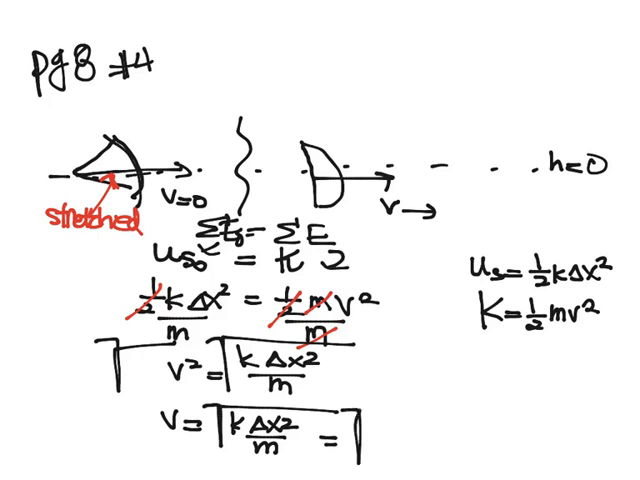
pyautogui.moveTo(344, 418); pyautogui.dragTo(500, 412)
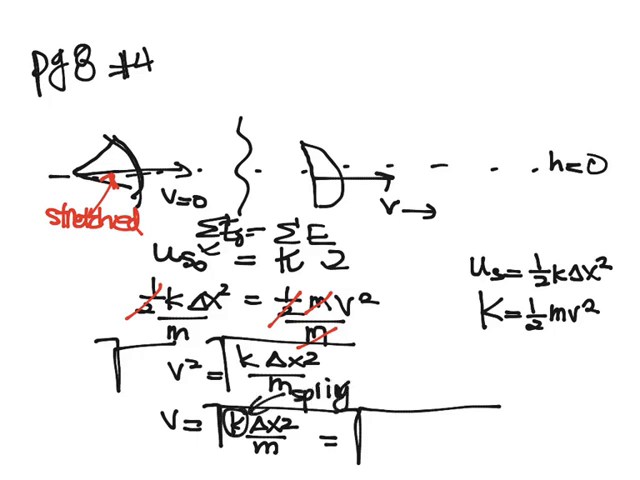
pyautogui.write('cnst')
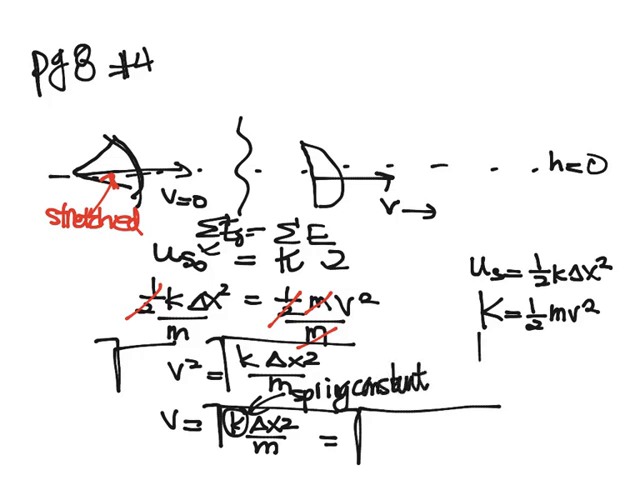
# - Label K 'kinetic' with an arrow and begin substituting √(300…)
pyautogui.moveTo(476, 404); pyautogui.dragTo(476, 356)
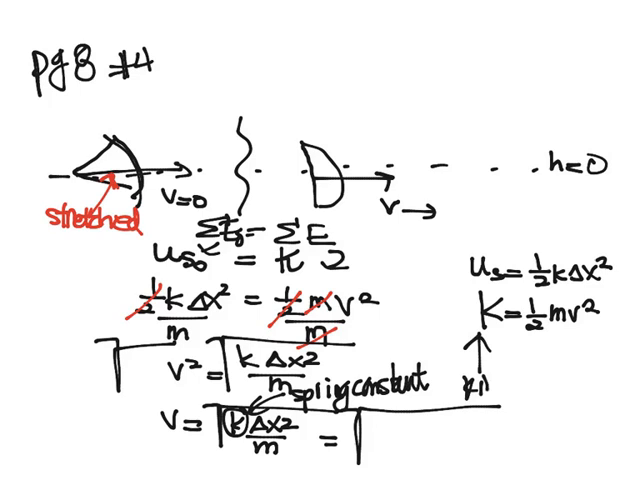
pyautogui.write('kinetic')
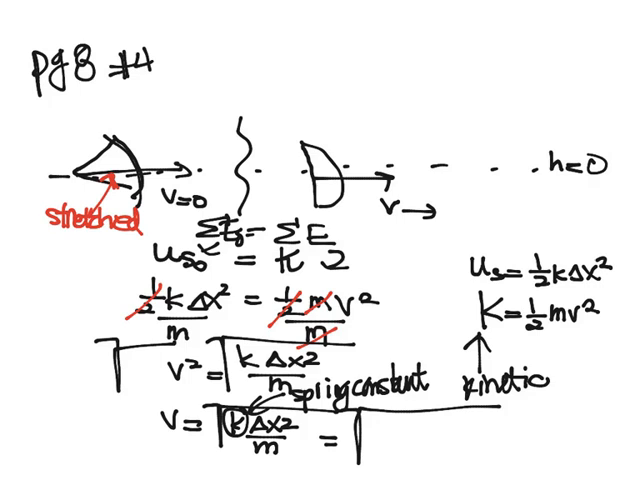
pyautogui.write('3l')
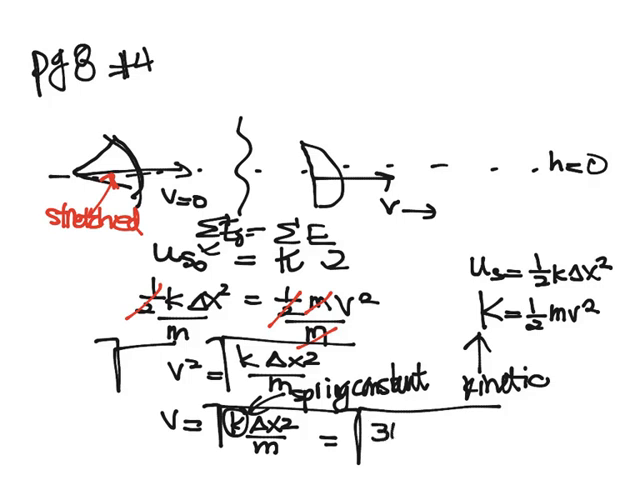
pyautogui.write('00(.3)²')
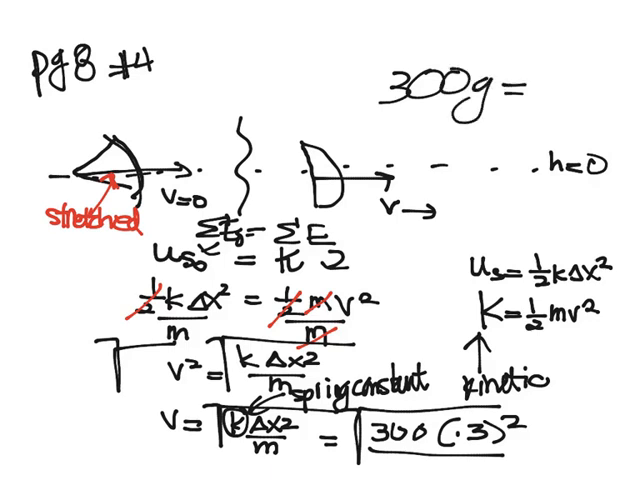
# - Convert 300 g to .3 kg, substitute into √(300(.3)²/.3), and write 9.5 m/s
pyautogui.write('.3K')
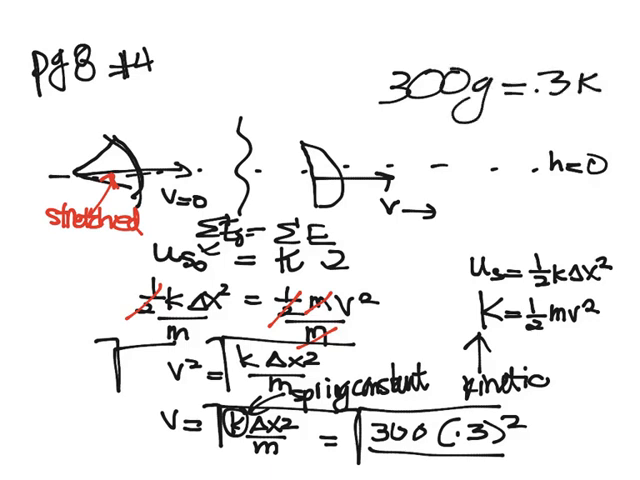
pyautogui.write('g')
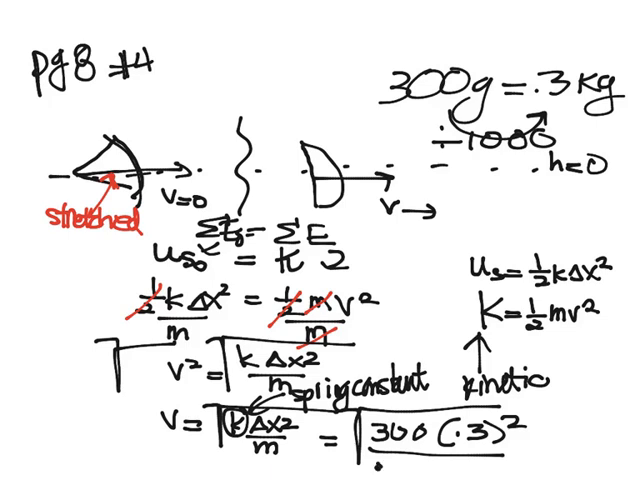
pyautogui.write('.3')
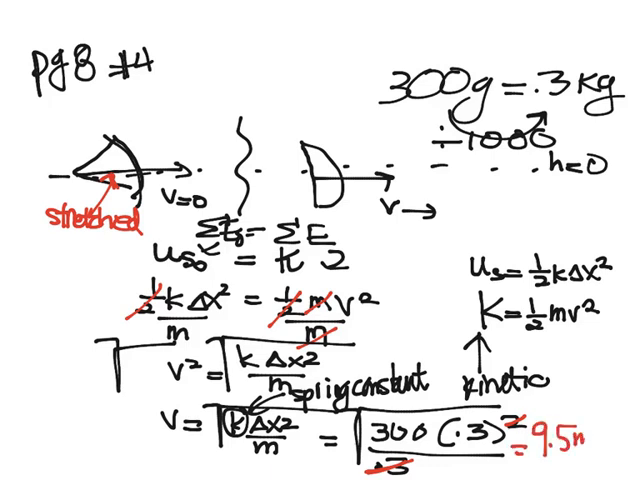
pyautogui.write('/s')
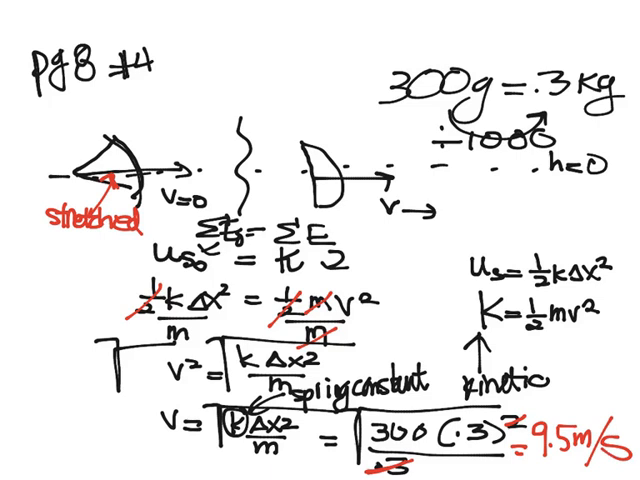